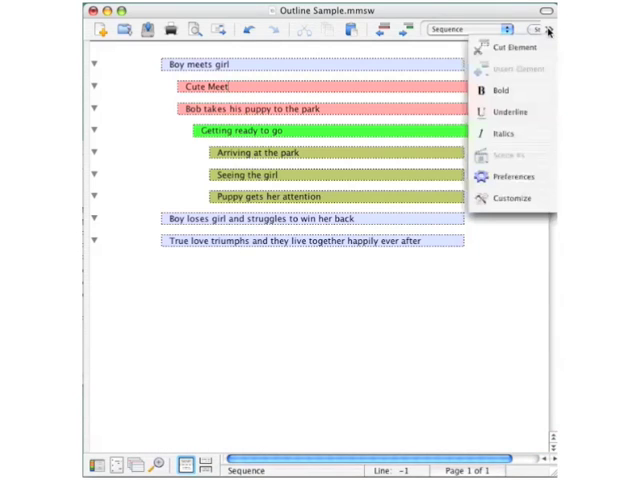
mouse_move(512, 47)
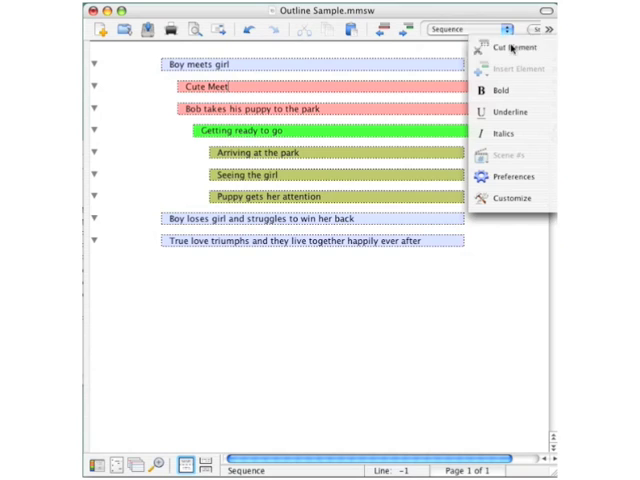
Step: Cut the 'Cute Meet' element and type 'Cute' before 'Bob takes his puppy to the park'
click(512, 48)
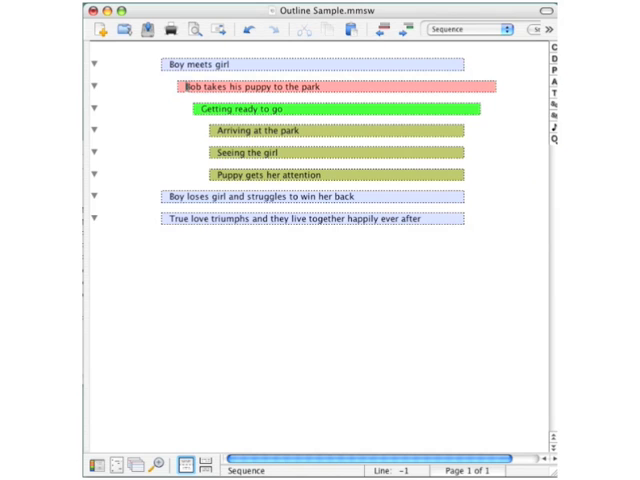
text(Cute)
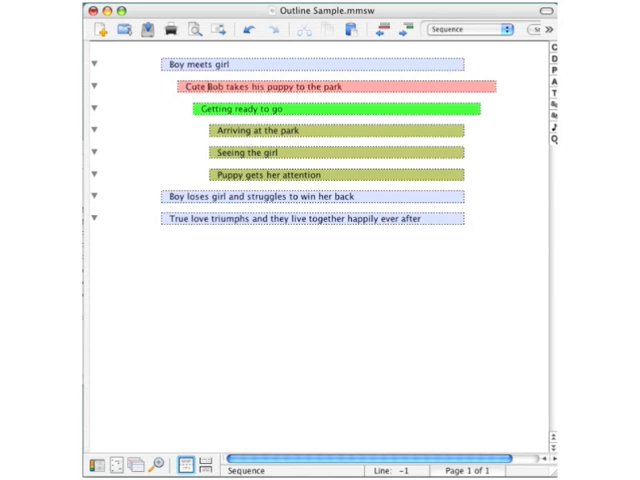